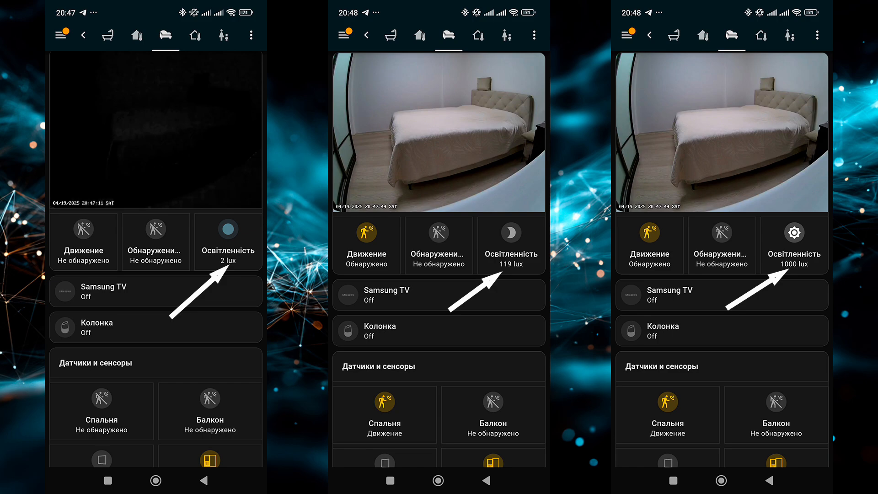
Show the Спальня освещенность history for Apr 22, 00:00–23:55, peaking near 350 lux
click(228, 231)
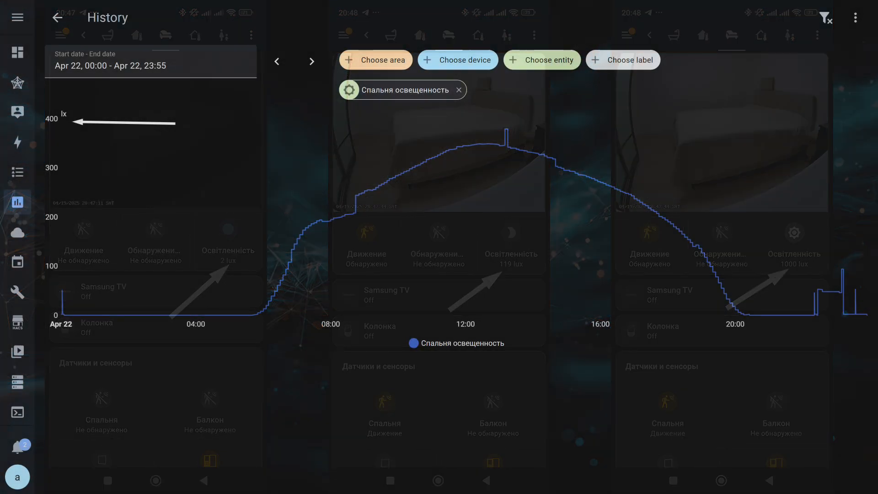